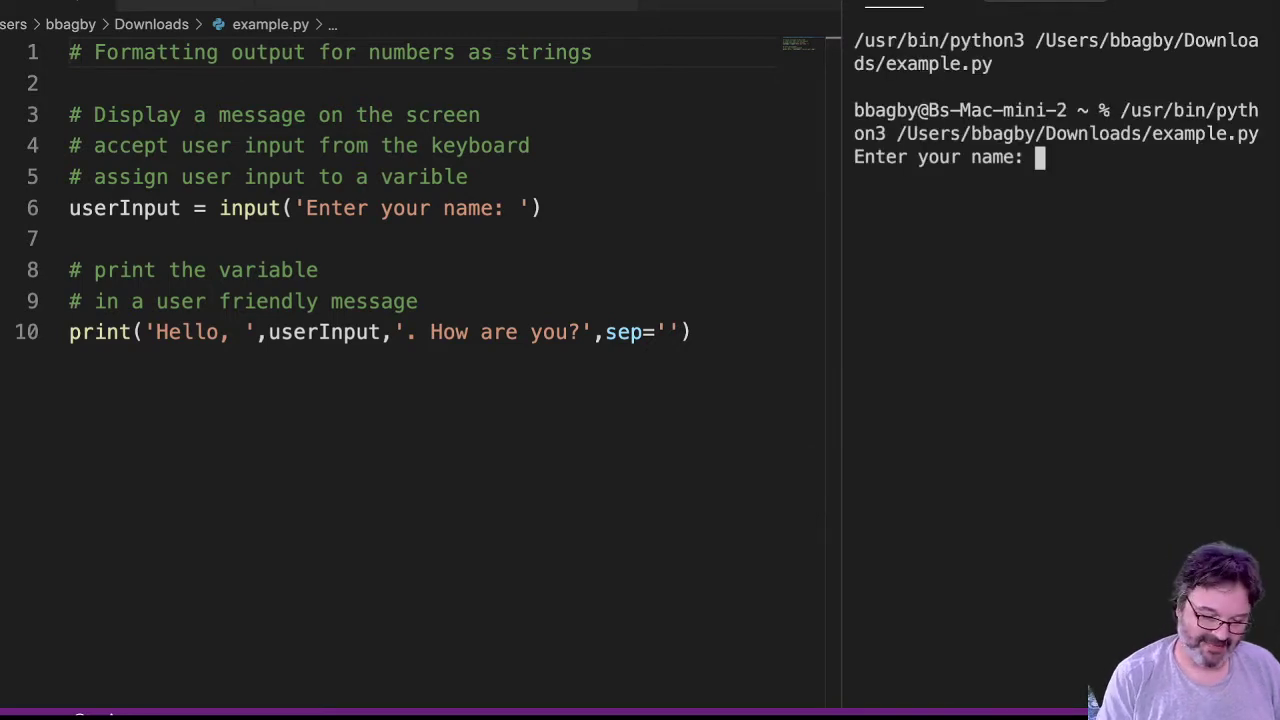
- Add print('Give me ten dollars (enter as a float)') on line 12 and rerun, entering the name g
{"action": "type", "text": "Mr. B"}
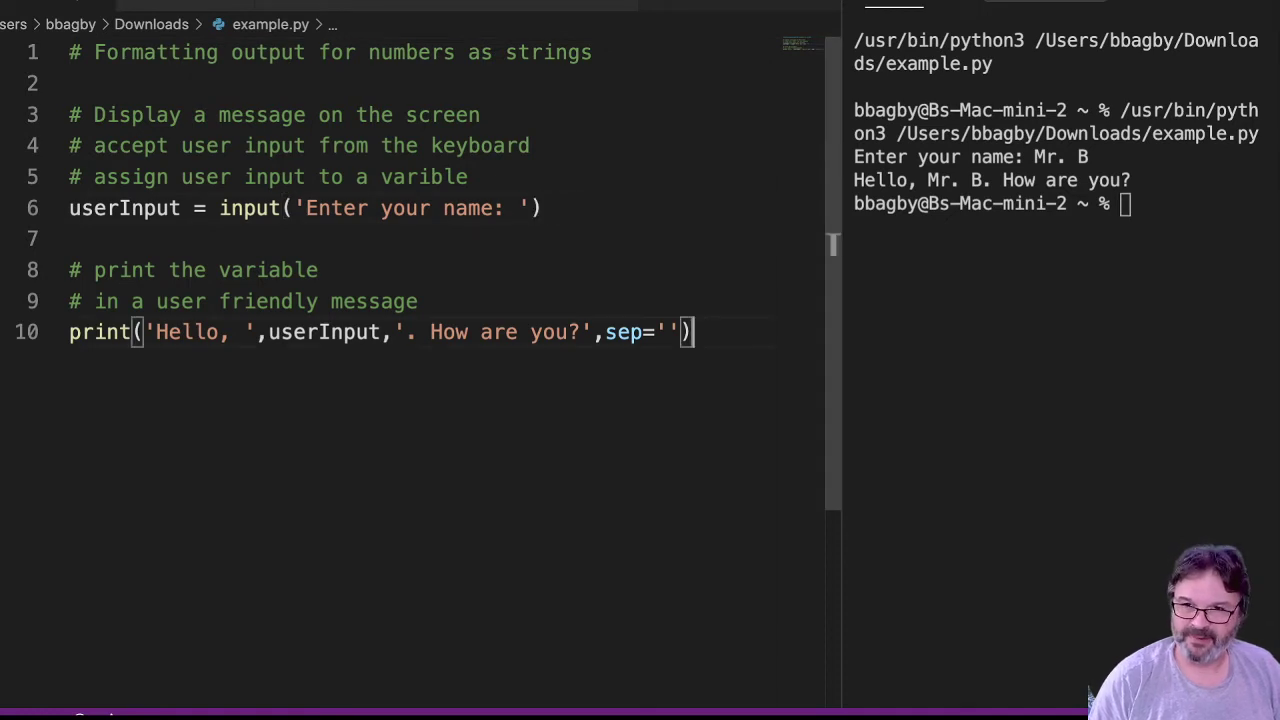
{"action": "key", "text": "enter"}
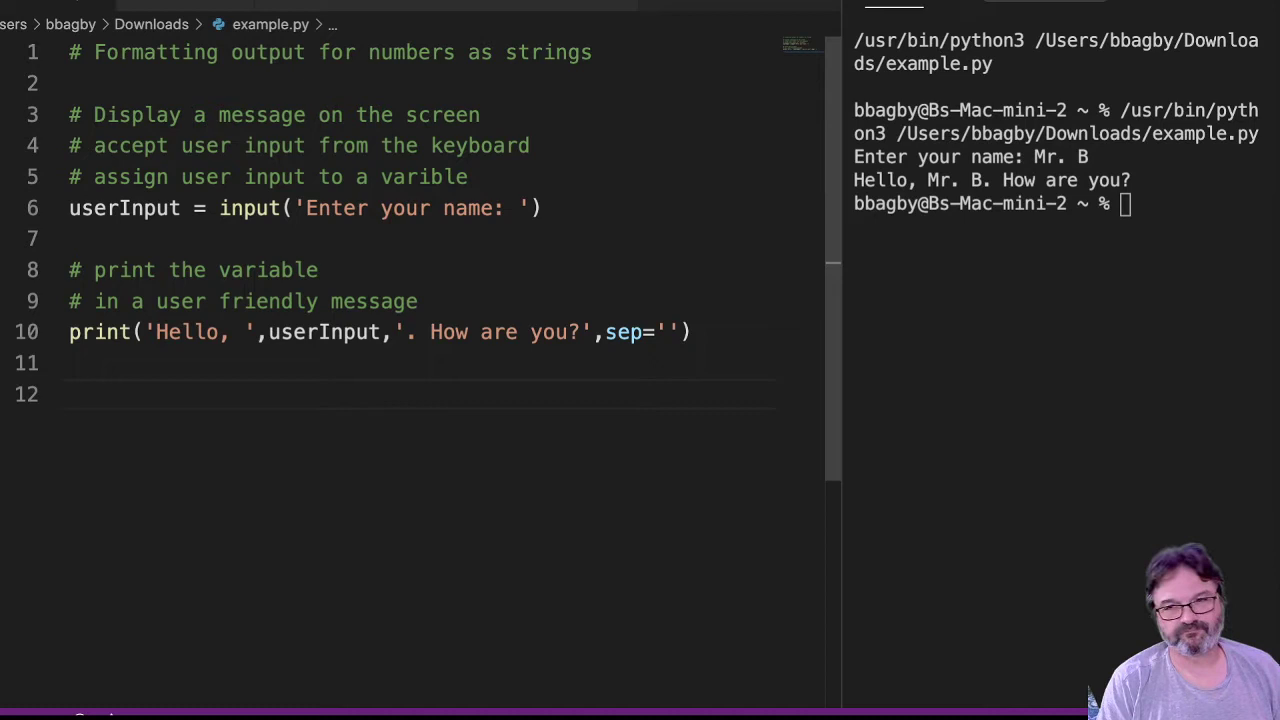
{"action": "type", "text": "print"}
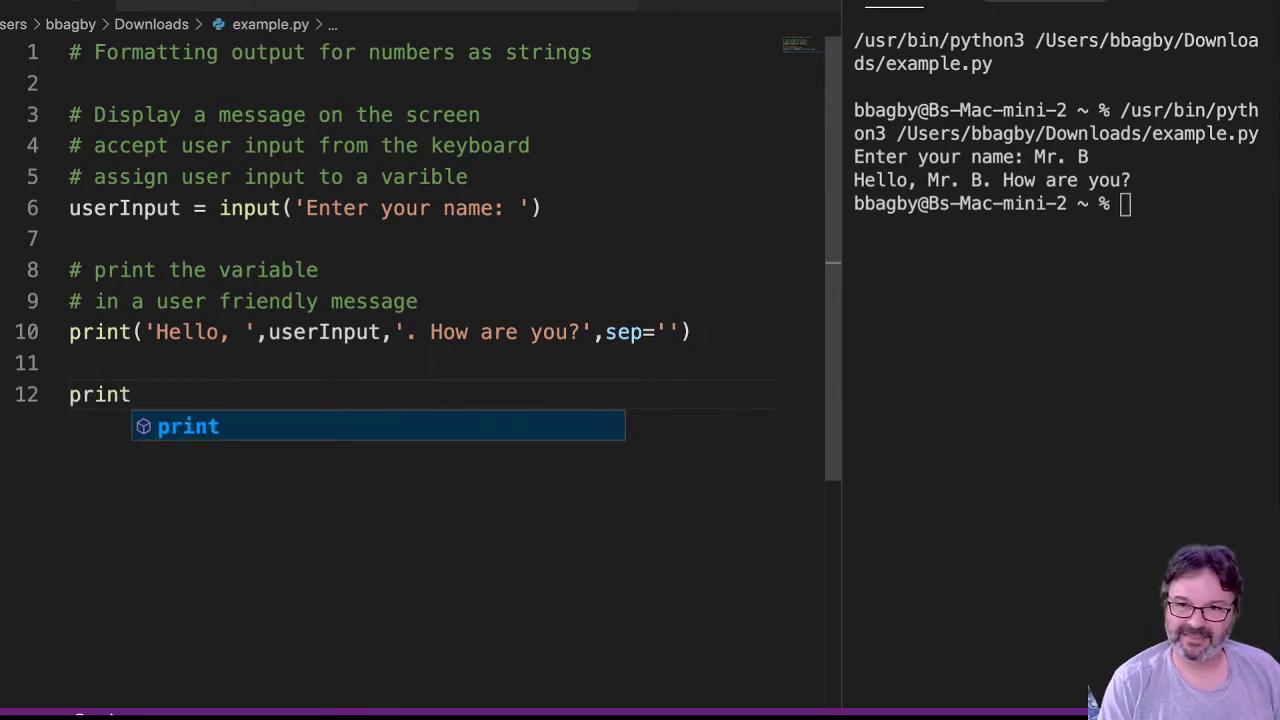
{"action": "type", "text": "('gi'"}
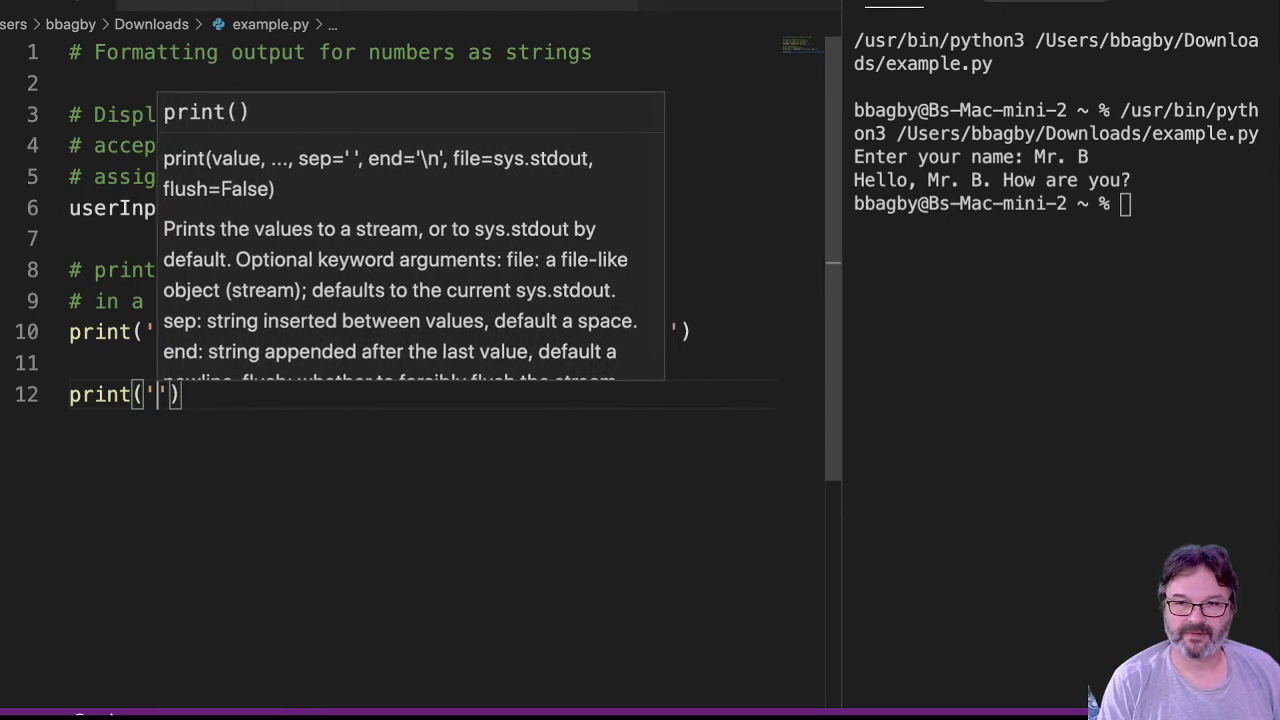
{"action": "type", "text": "Give me"}
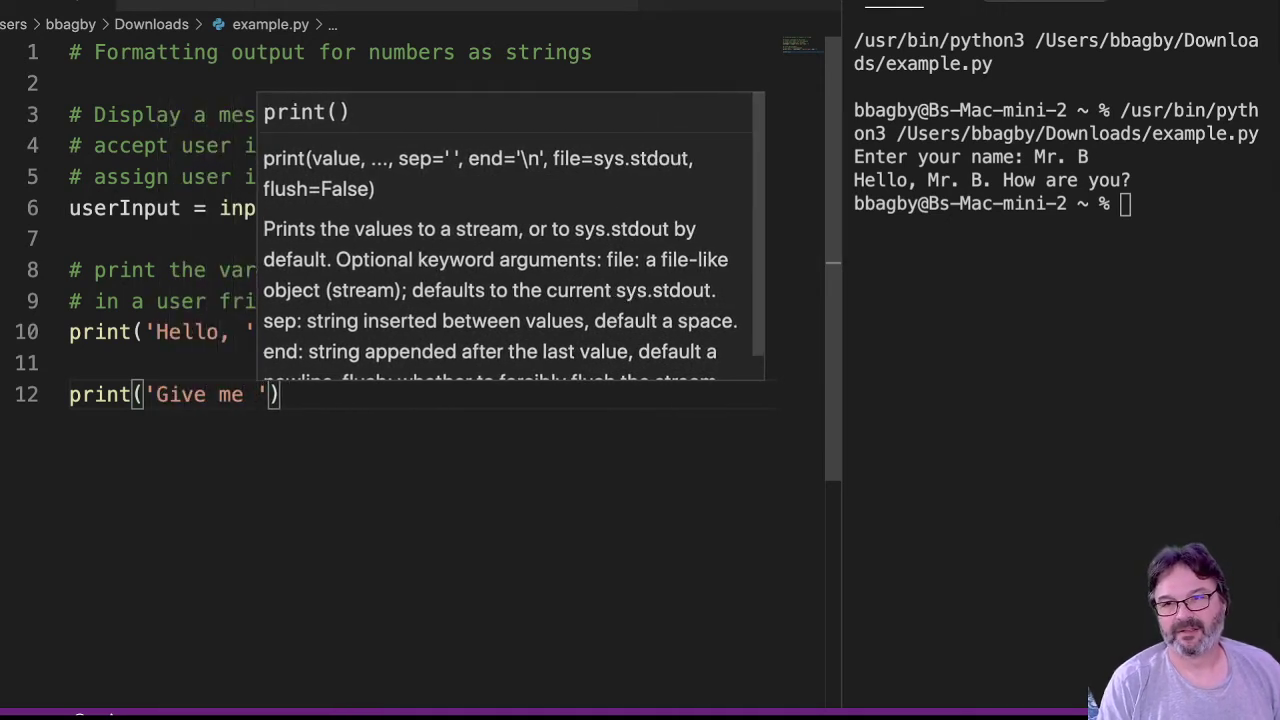
{"action": "type", "text": "ten"}
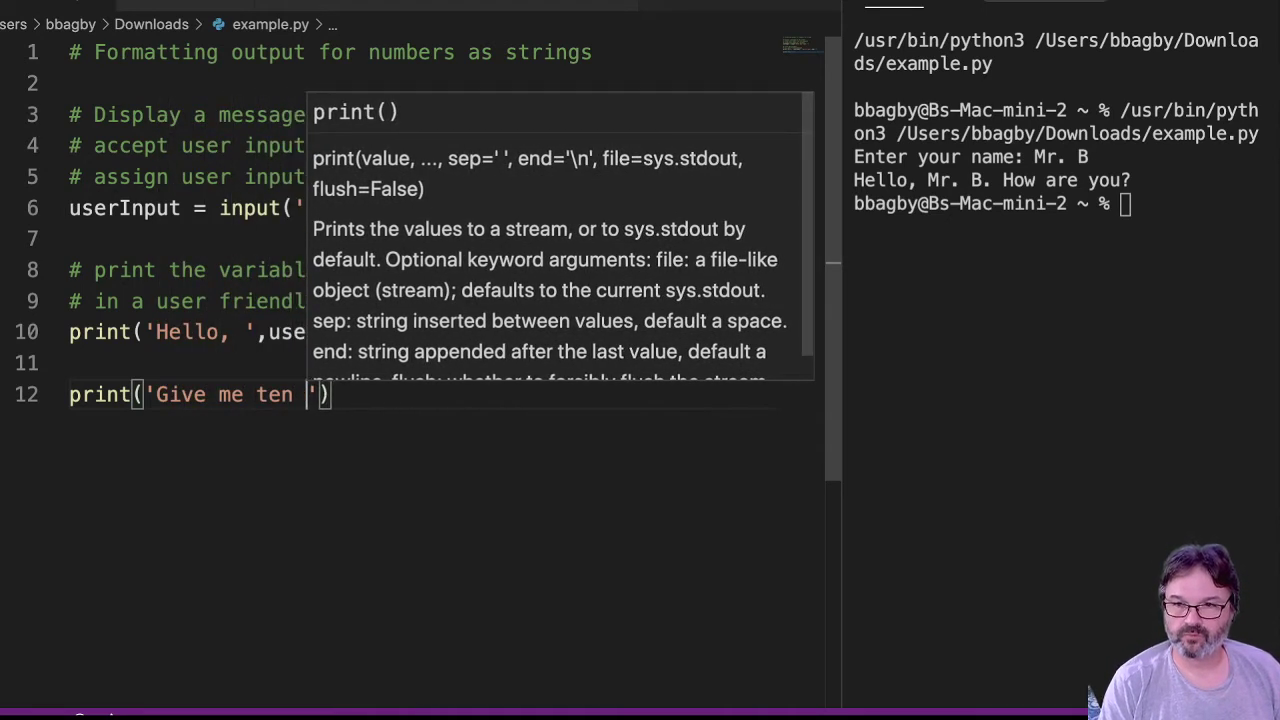
{"action": "type", "text": "dollars ("}
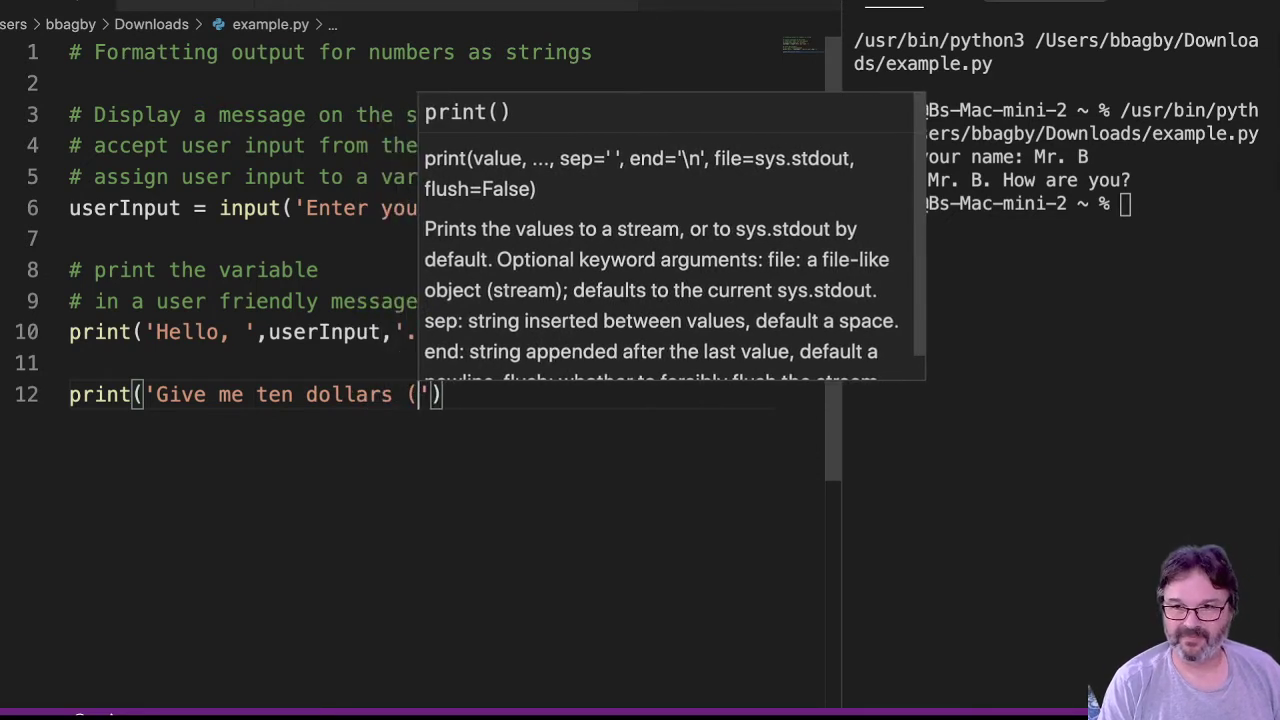
{"action": "type", "text": "enter as a f"}
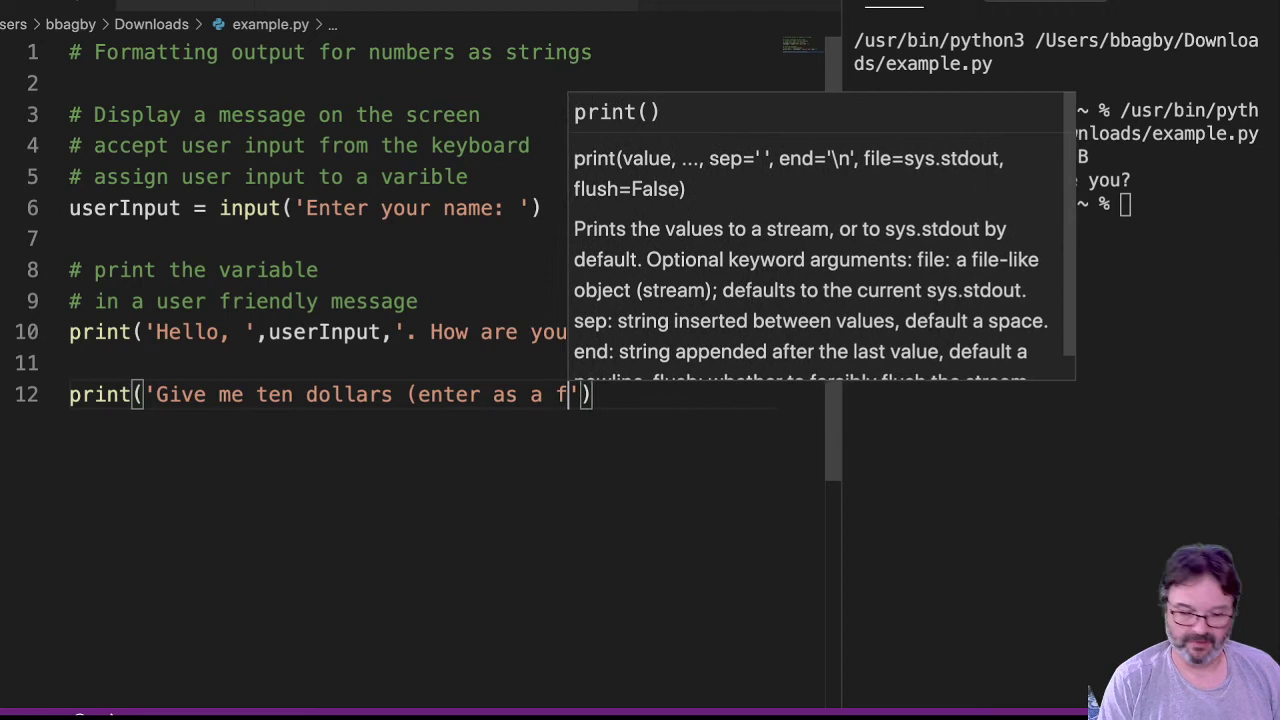
{"action": "type", "text": "loat"}
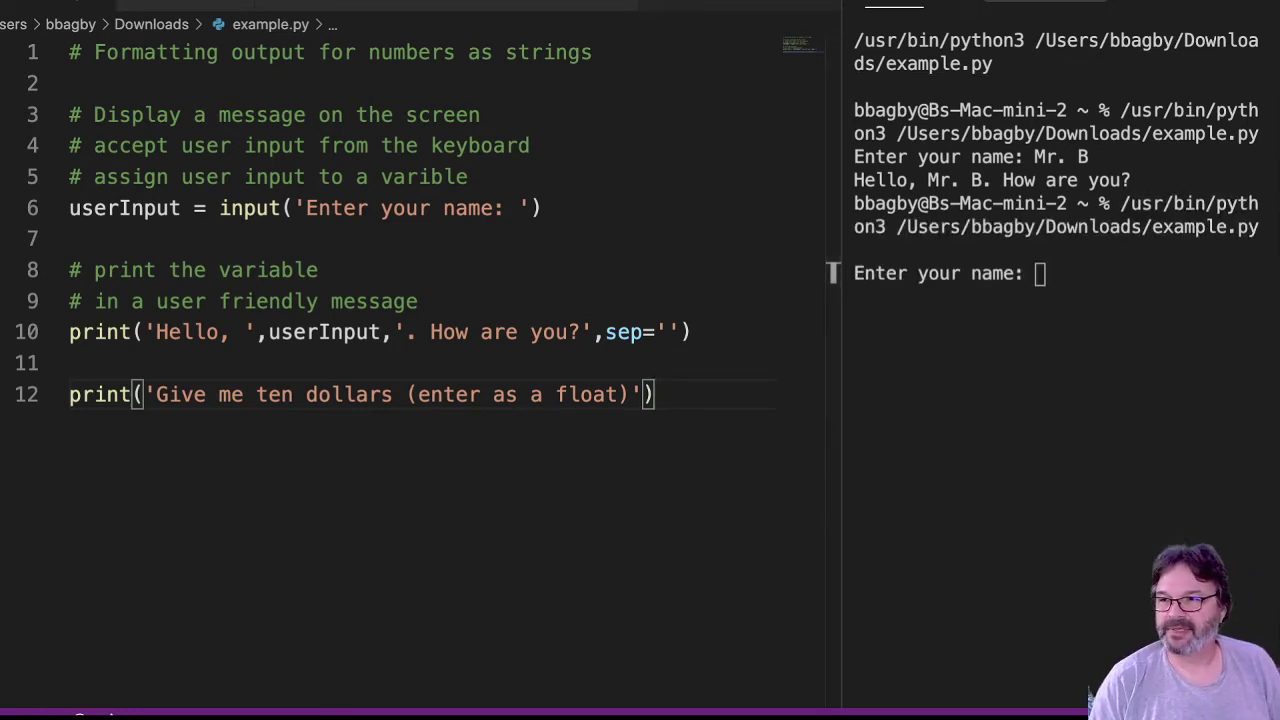
{"action": "type", "text": "g"}
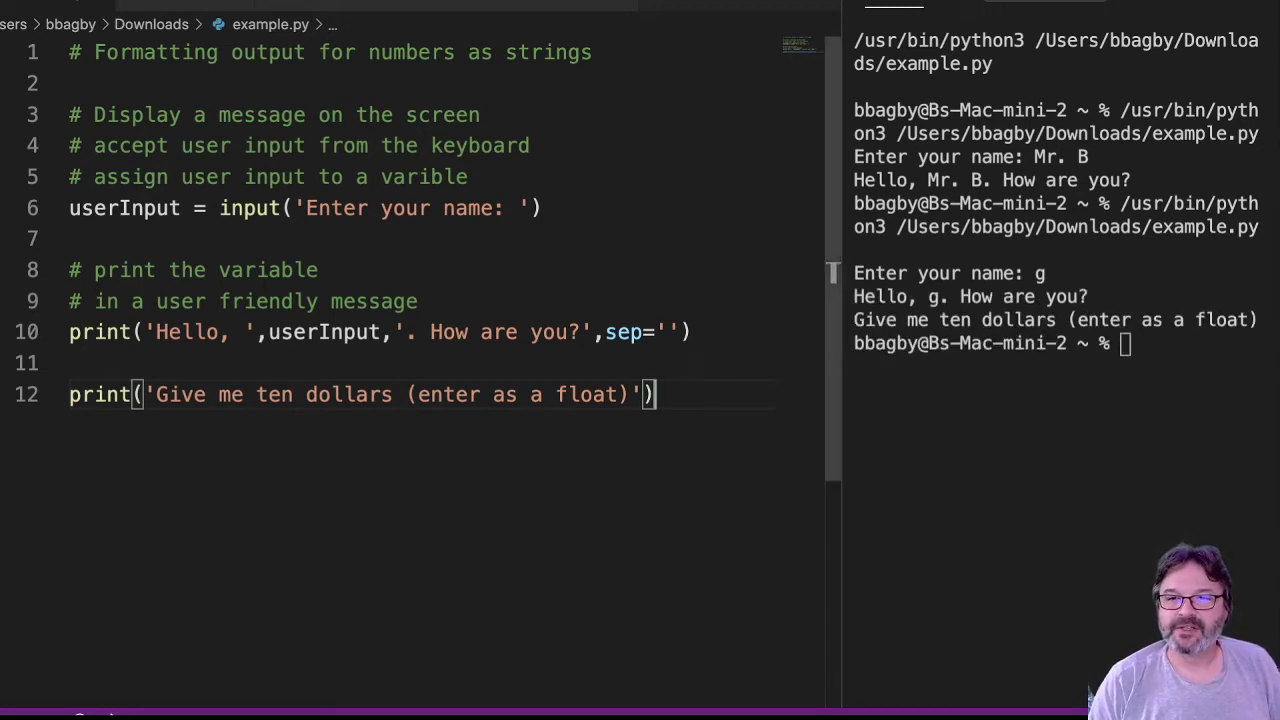
{"action": "mouse_move", "coordinate": [98, 394]}
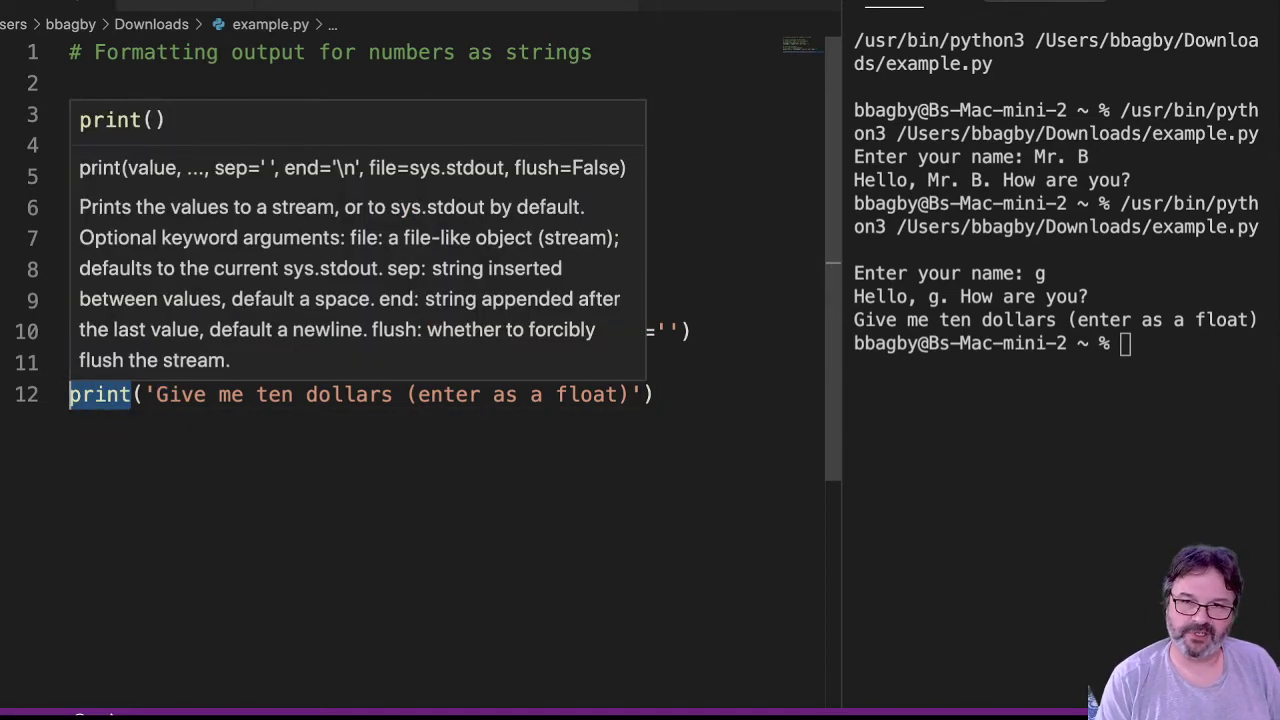
- Rewrite line 12 as tenDollar = input('Give me ten dollars (enter as a float)')
{"action": "type", "text": "inpu"}
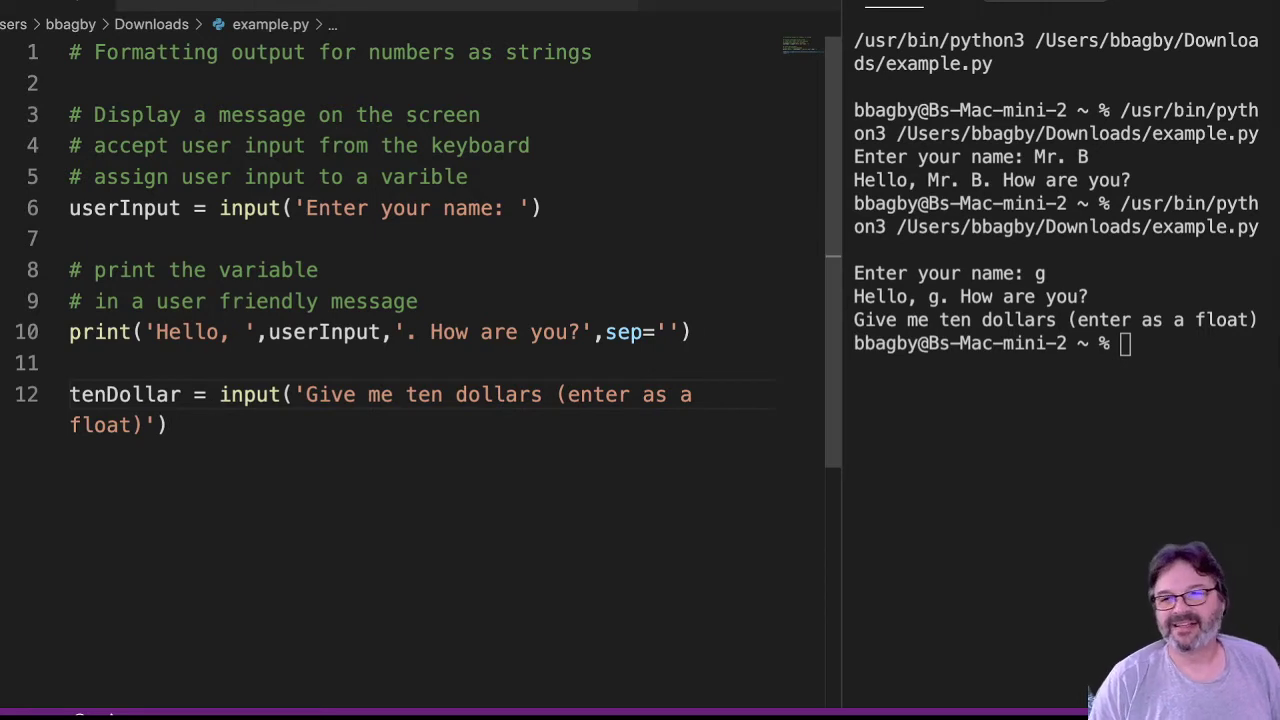
{"action": "left_click", "coordinate": [218, 394]}
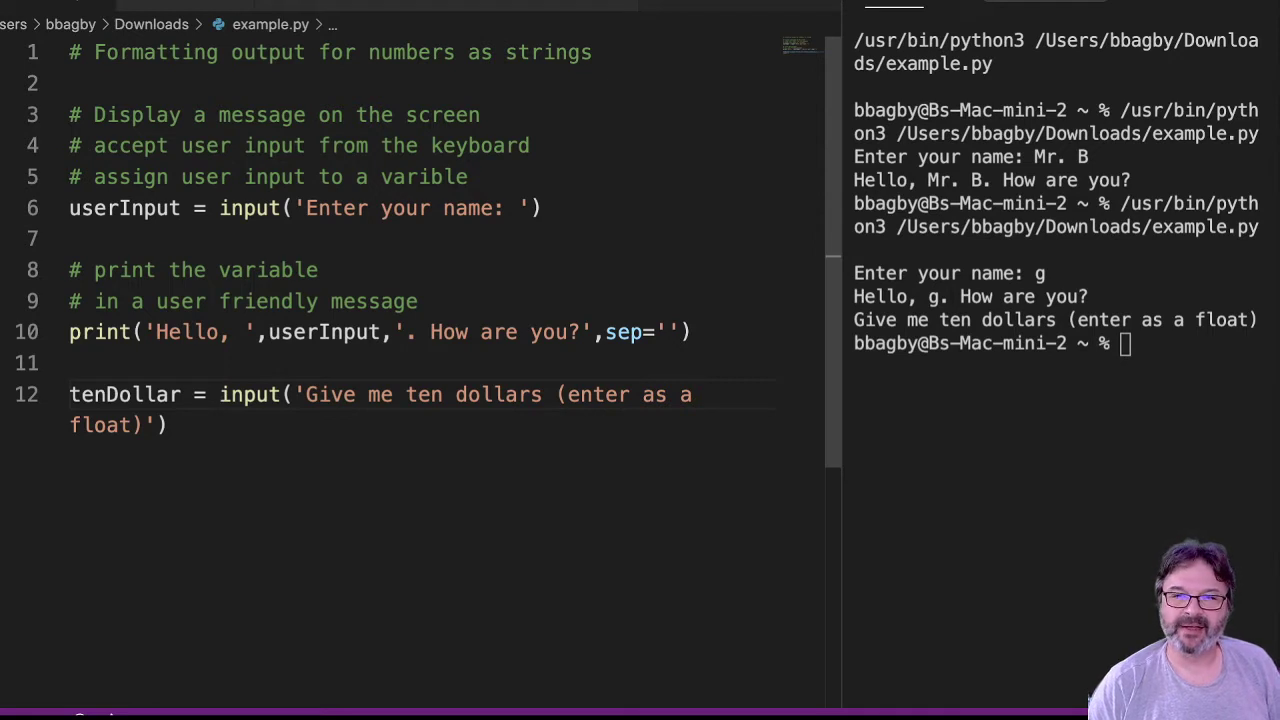
{"action": "left_click", "coordinate": [216, 394]}
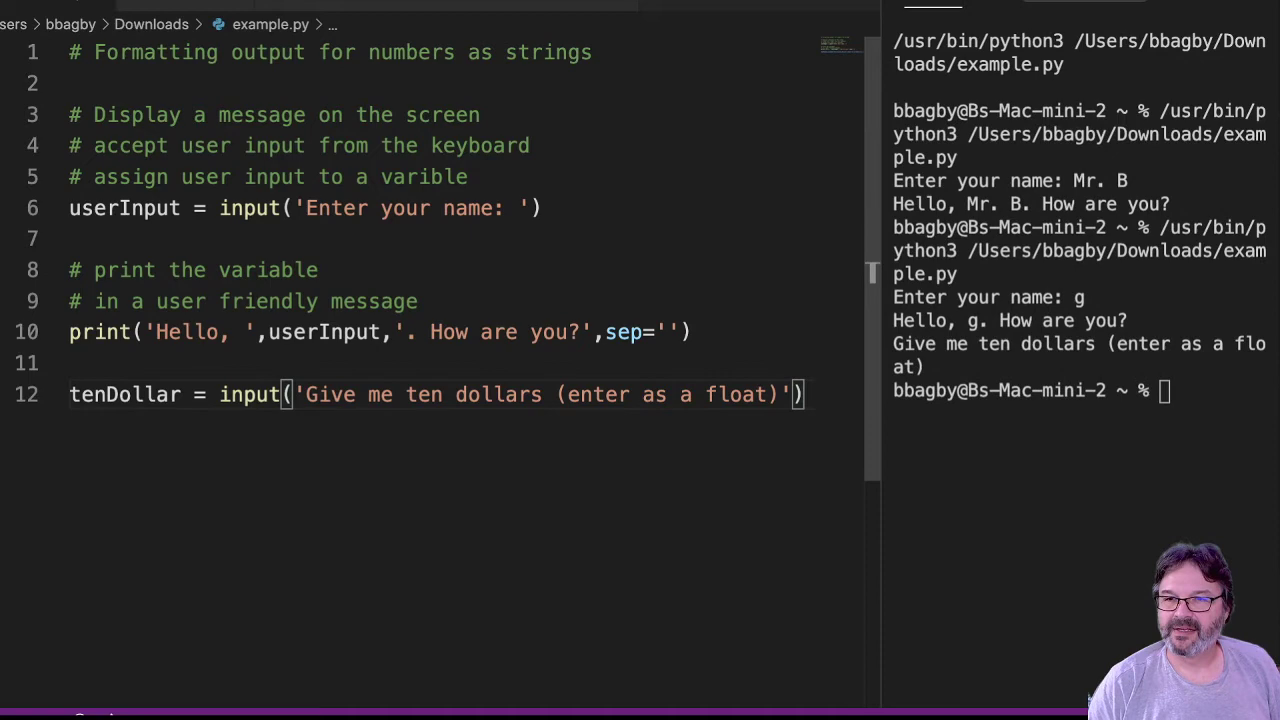
- Add print(tenDollar) on line 13 and test-run the script, entering 10 at the prompt
{"action": "scroll", "scroll_direction": "down", "scroll_amount": 3}
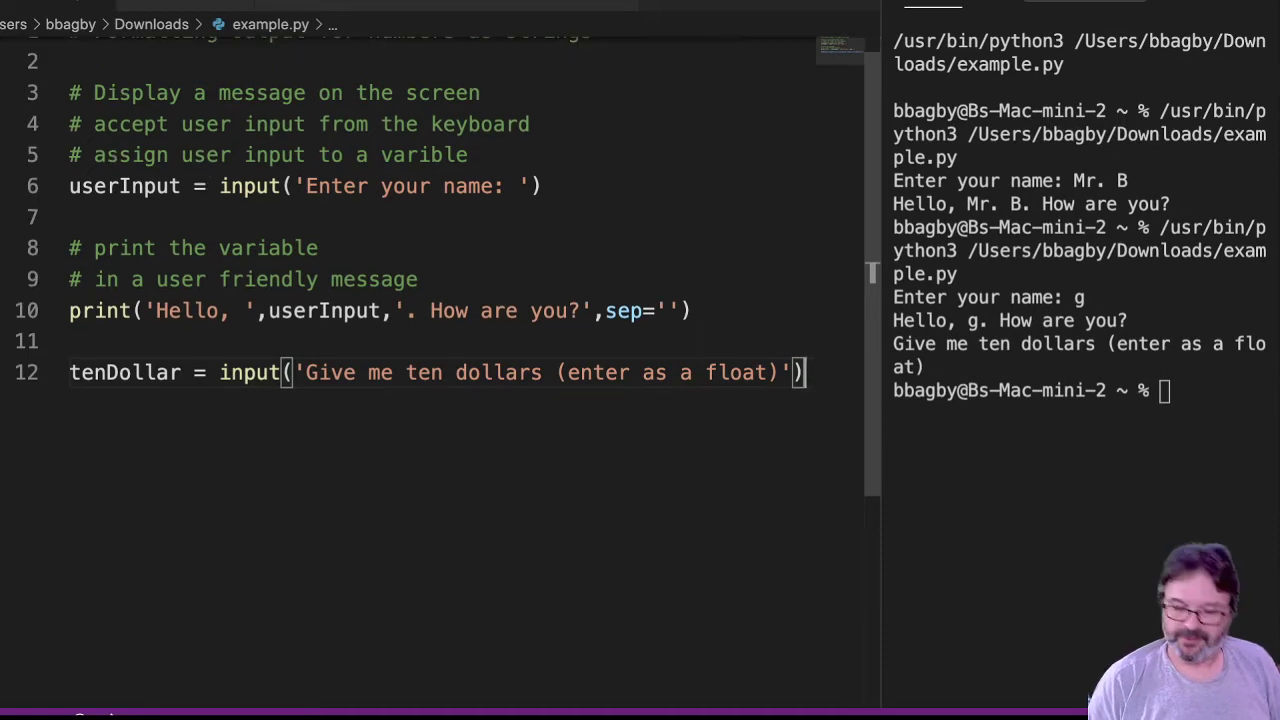
{"action": "key", "text": "Enter"}
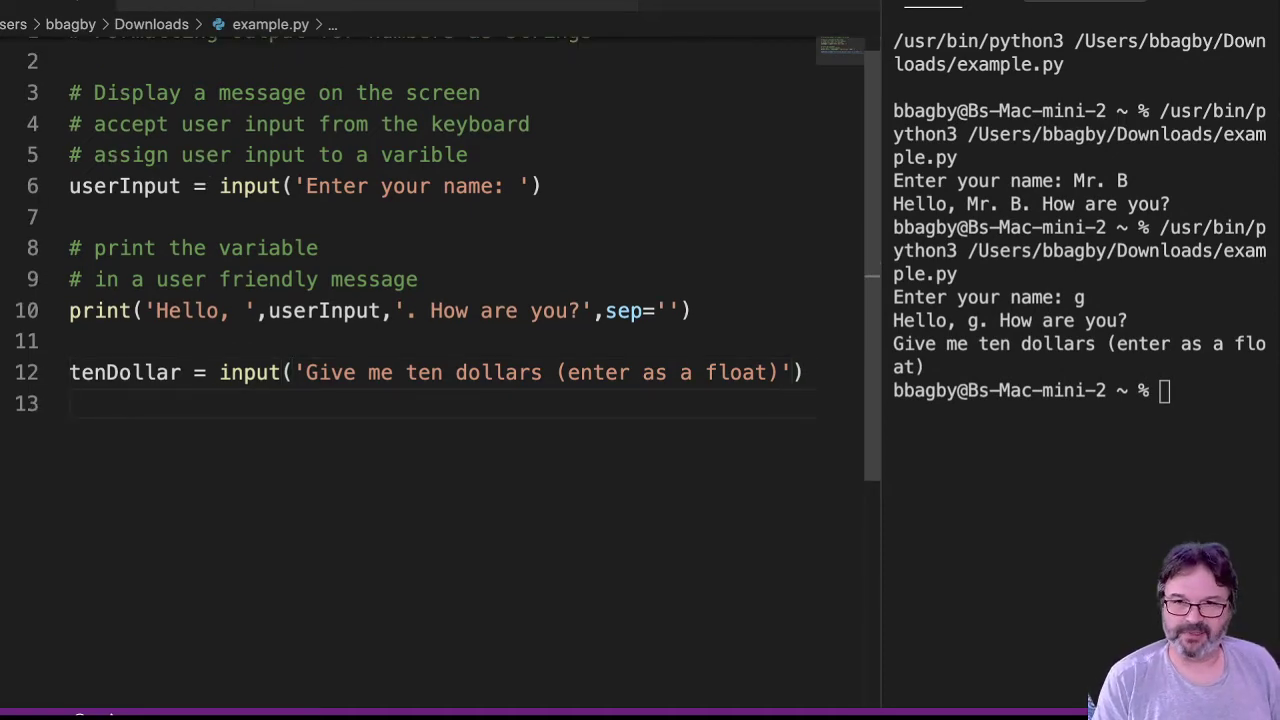
{"action": "type", "text": "print()"}
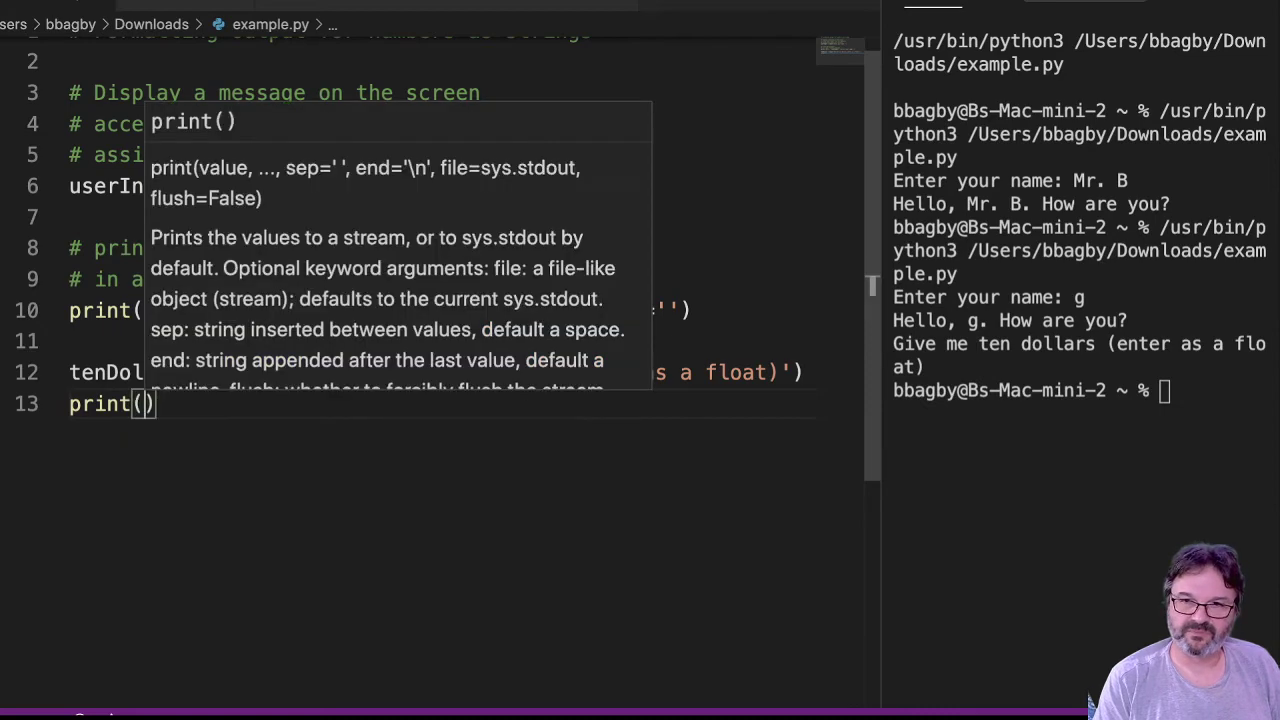
{"action": "type", "text": "tenDollar"}
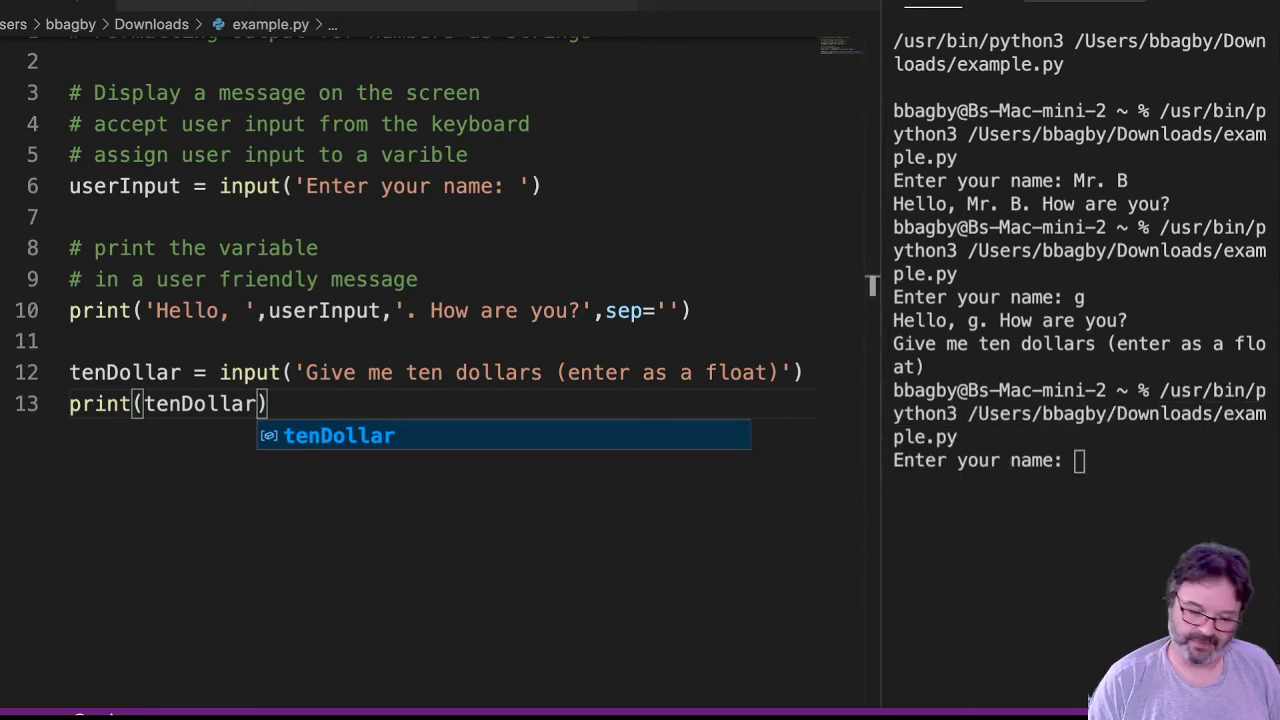
{"action": "type", "text": "<M"}
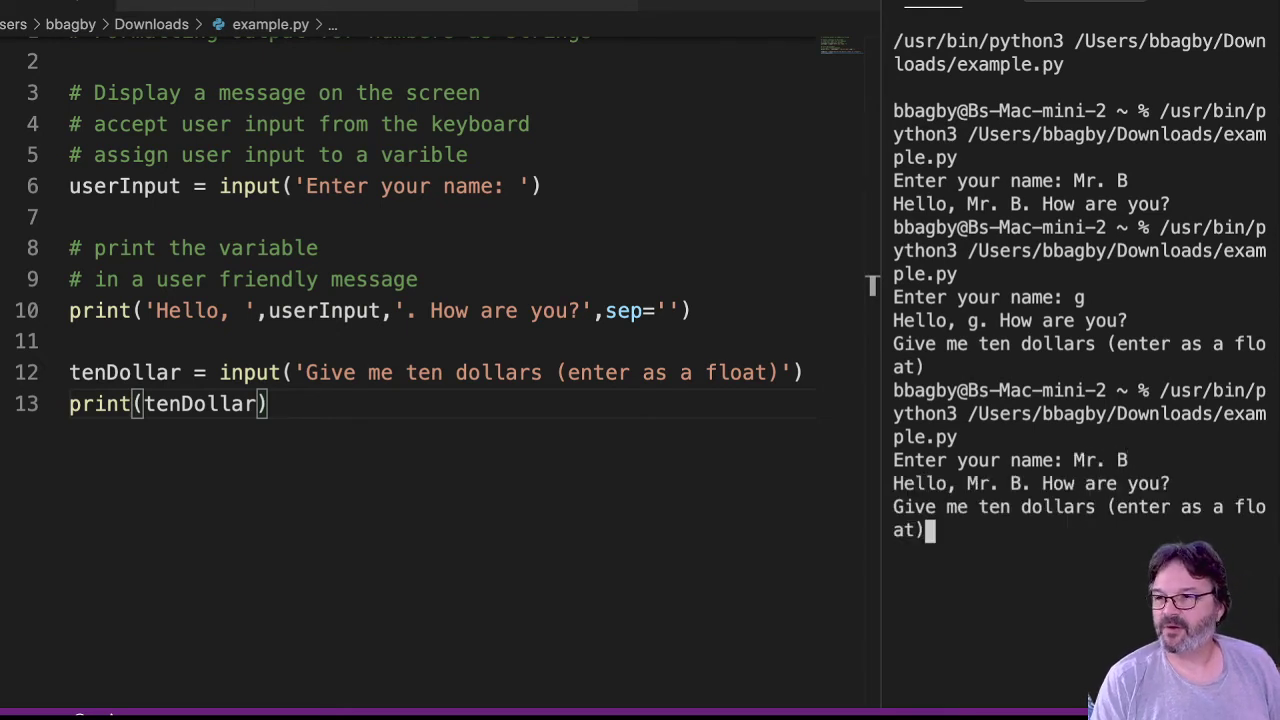
{"action": "type", "text": "10"}
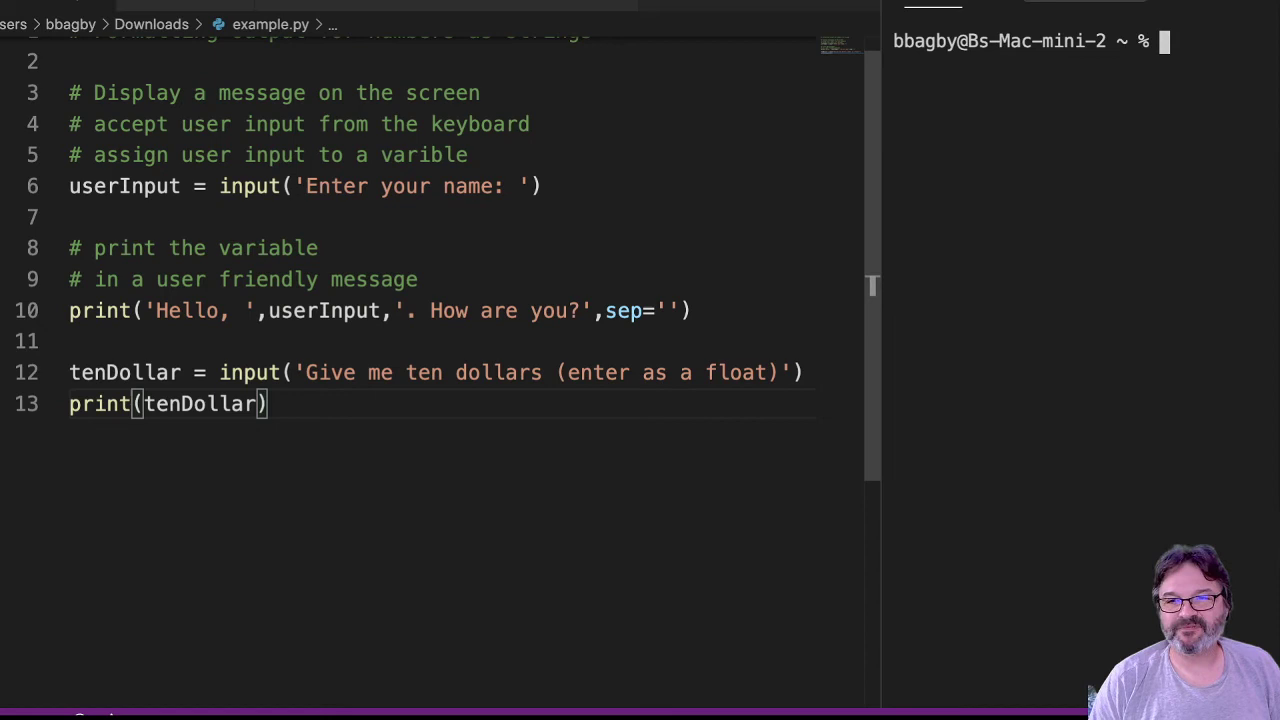
- Change line 13 to print('you gave me $',tenDollar) and test-run with 10, showing 'you gave me $ 10'
{"action": "double_click", "coordinate": [124, 372]}
{"action": "type", "text": "'"}
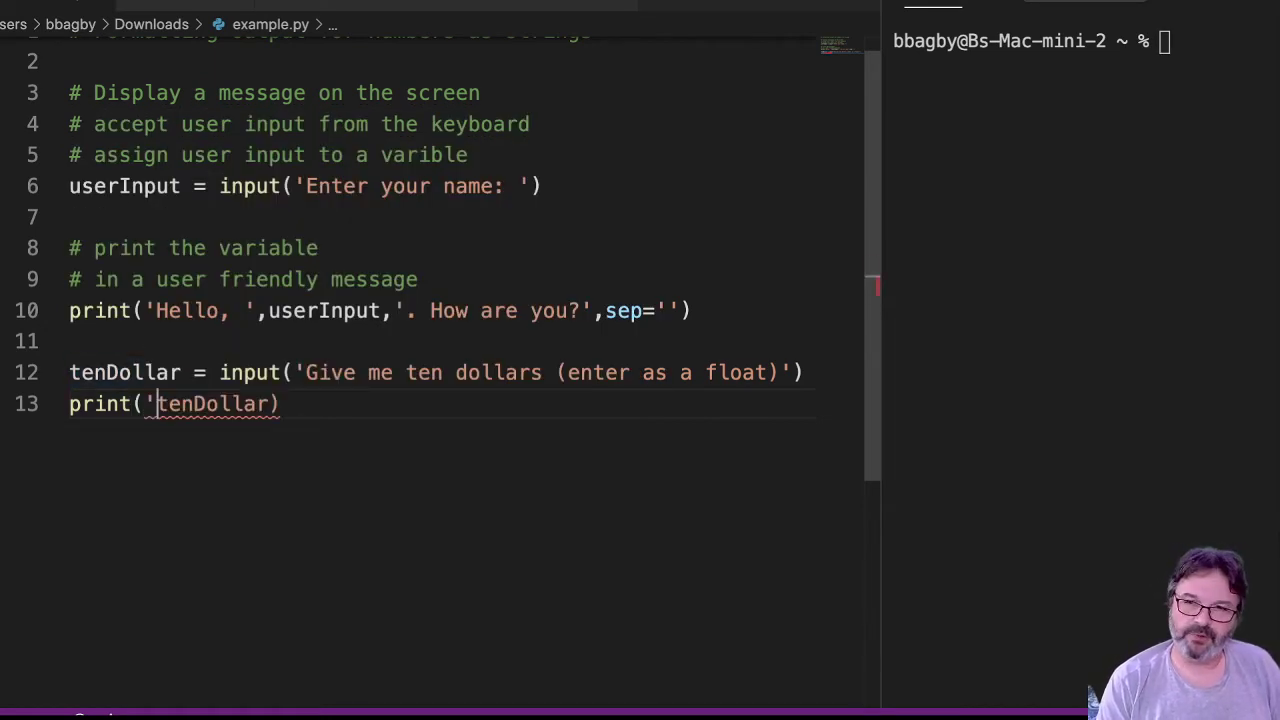
{"action": "type", "text": "you gave me $',"}
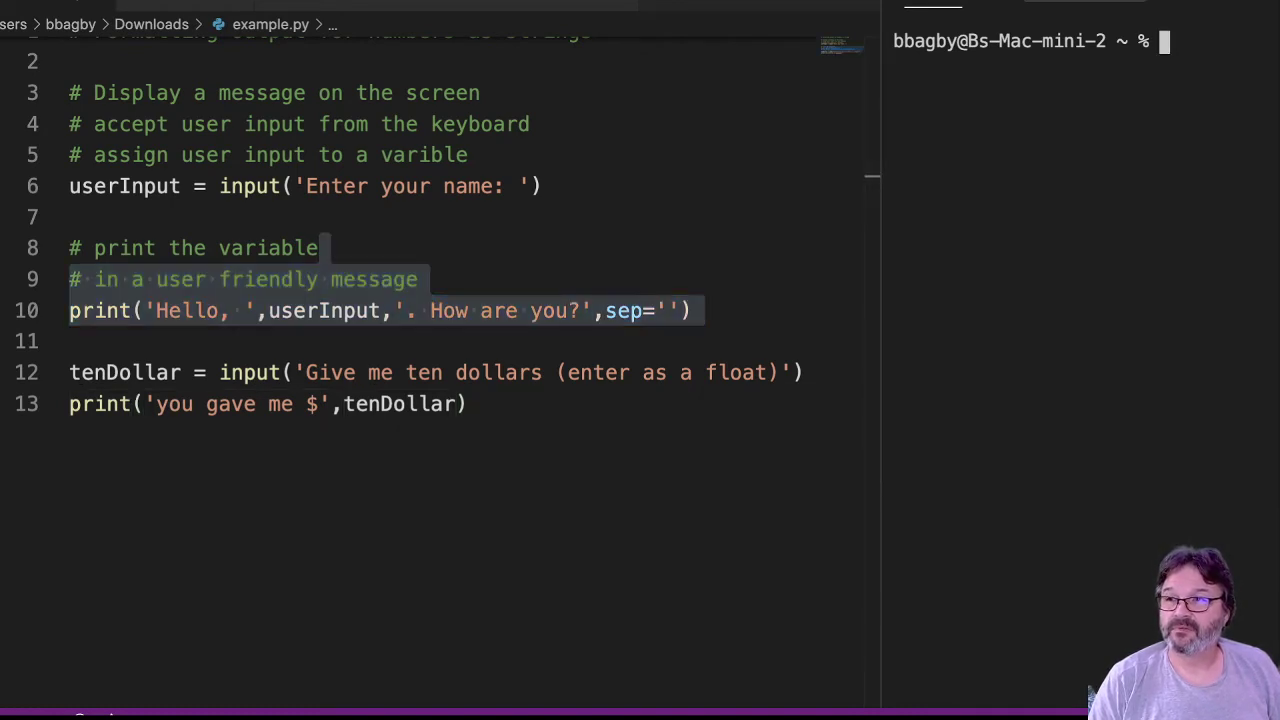
{"action": "type", "text": "M"}
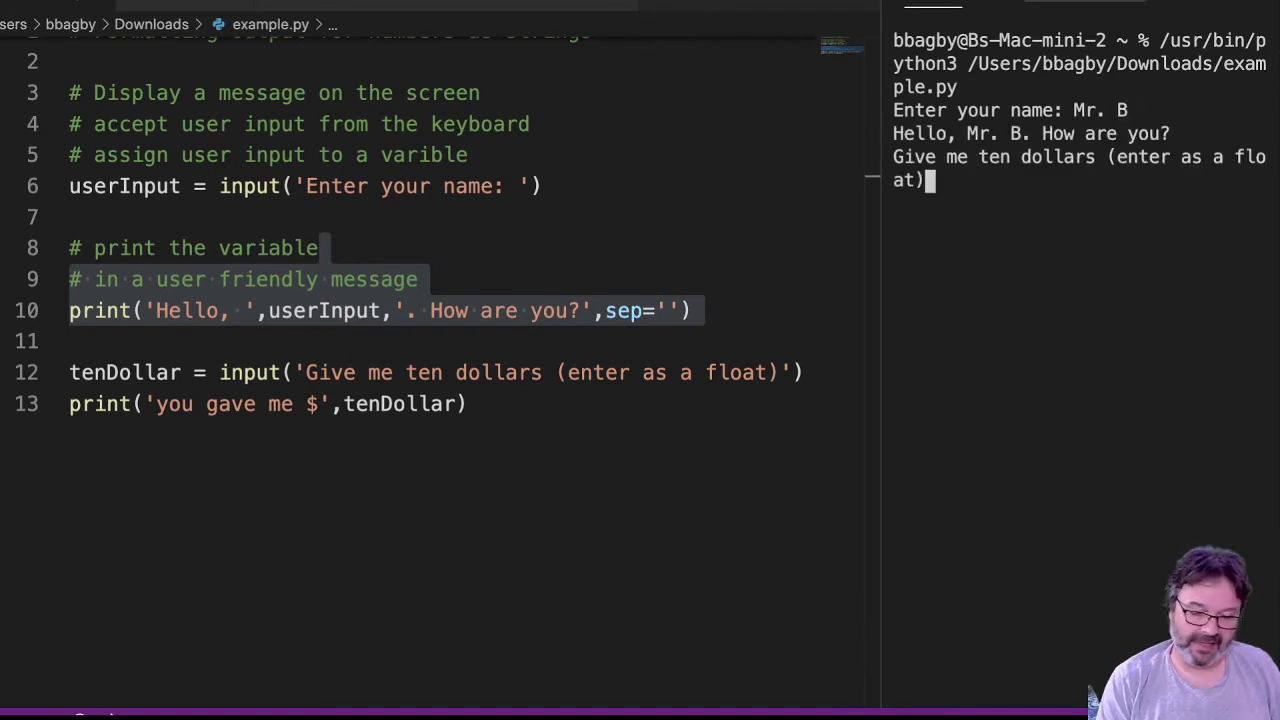
{"action": "type", "text": "10"}
{"action": "left_click", "coordinate": [270, 404]}
{"action": "type", "text": "f"}
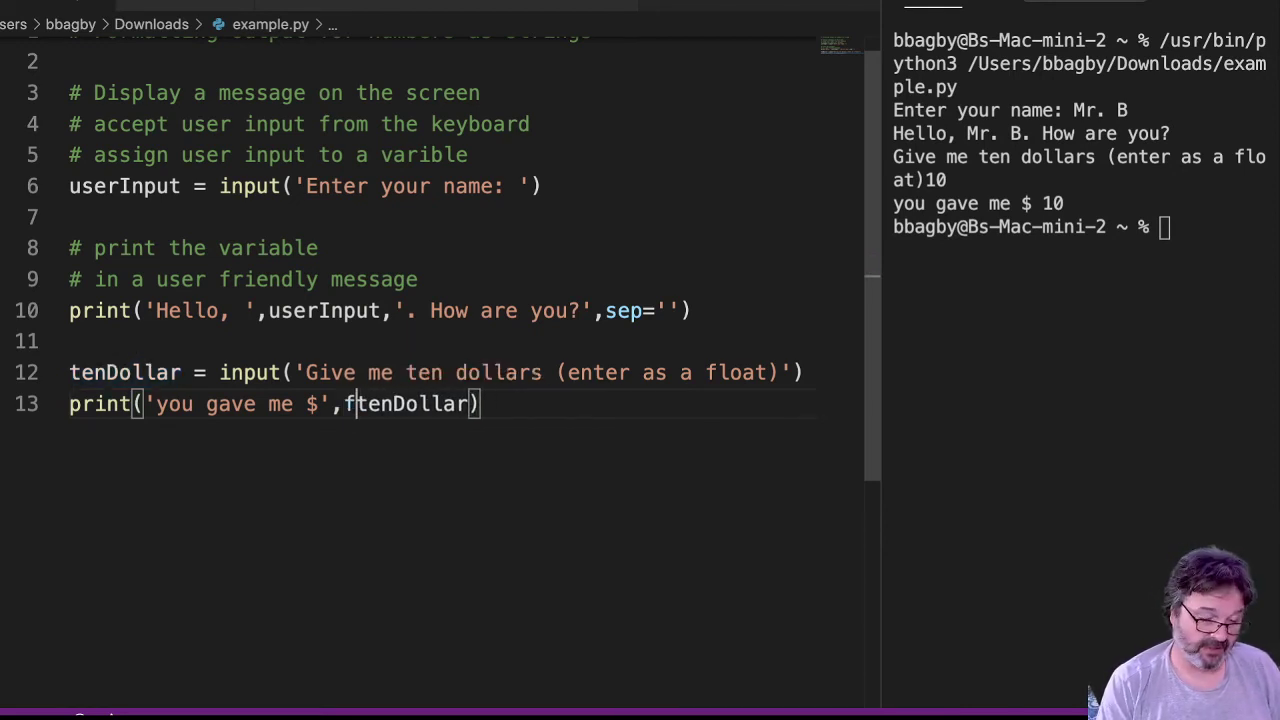
- Wrap tenDollar on line 13 in format(tenDollar,'.2f') for two decimal places
{"action": "type", "text": "ormat"}
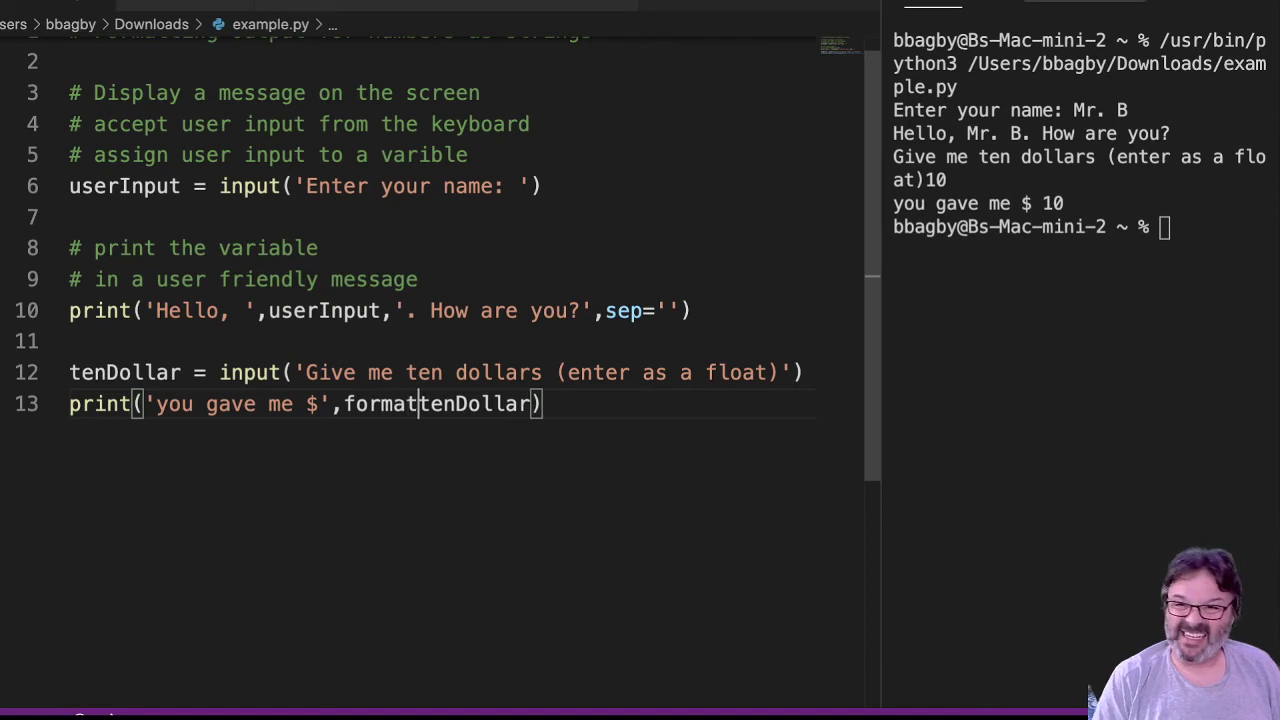
{"action": "type", "text": "("}
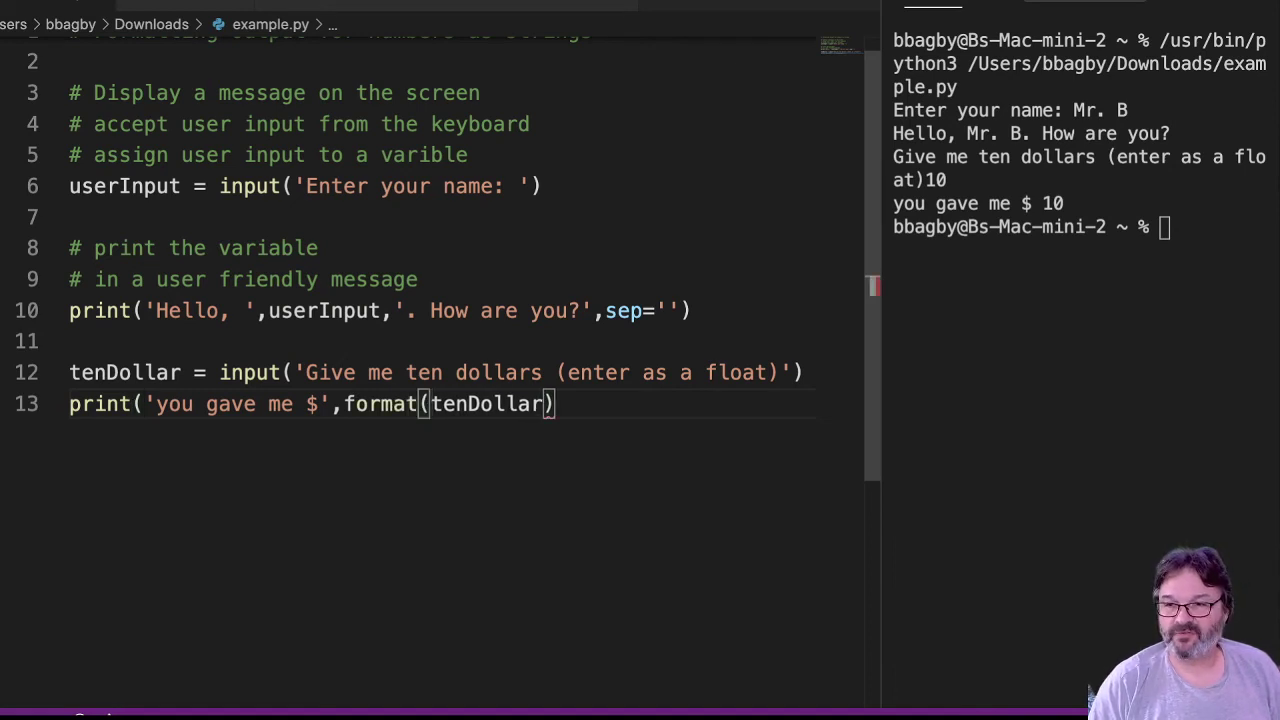
{"action": "double_click", "coordinate": [124, 372]}
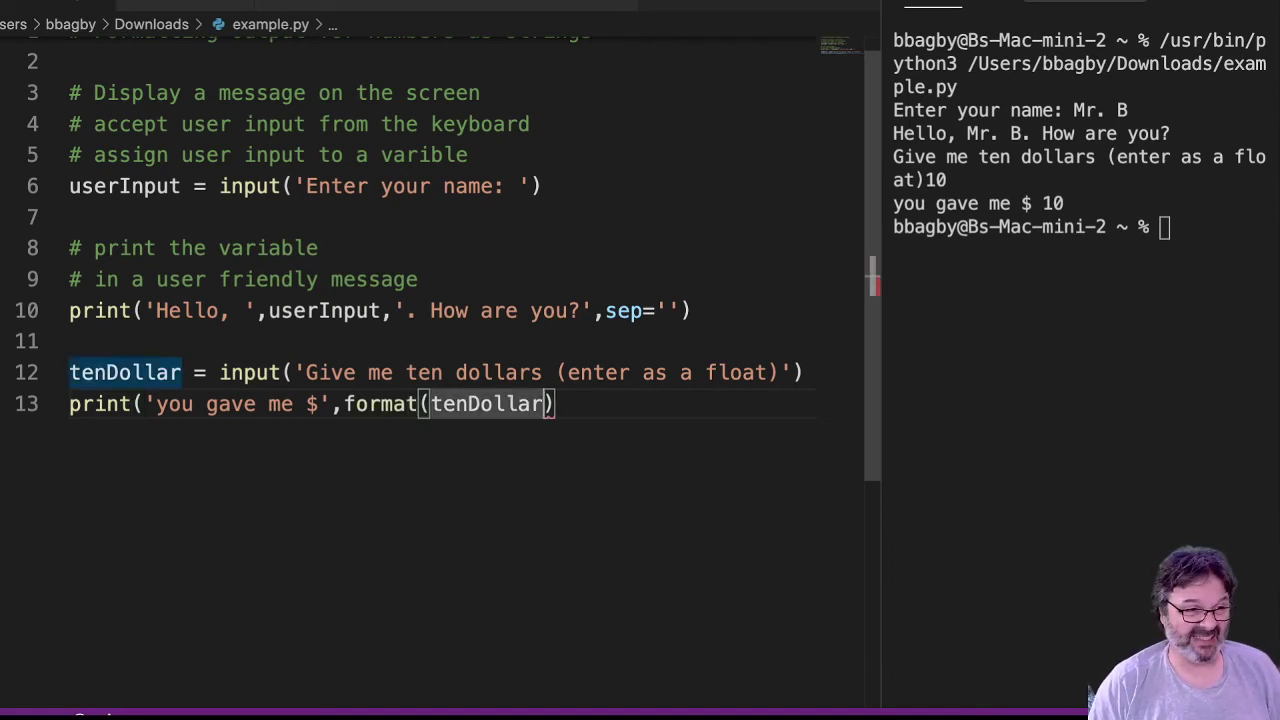
{"action": "type", "text": ","}
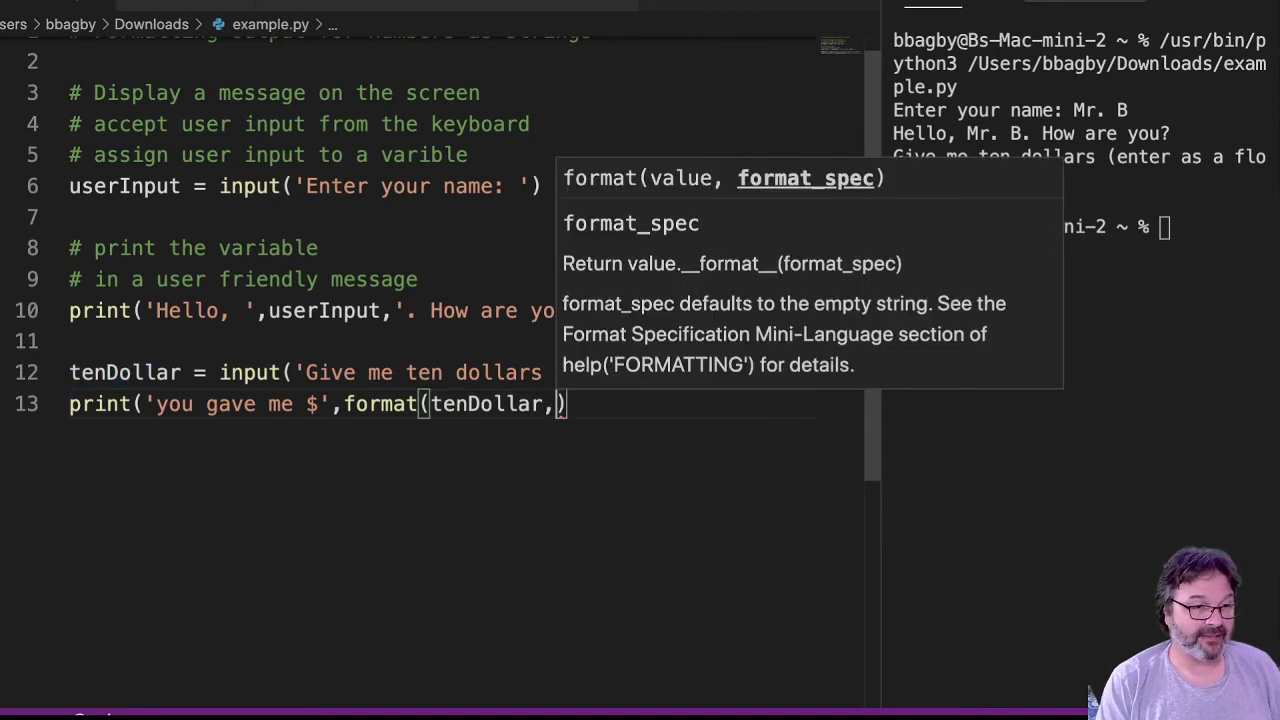
{"action": "type", "text": "'j.2f"}
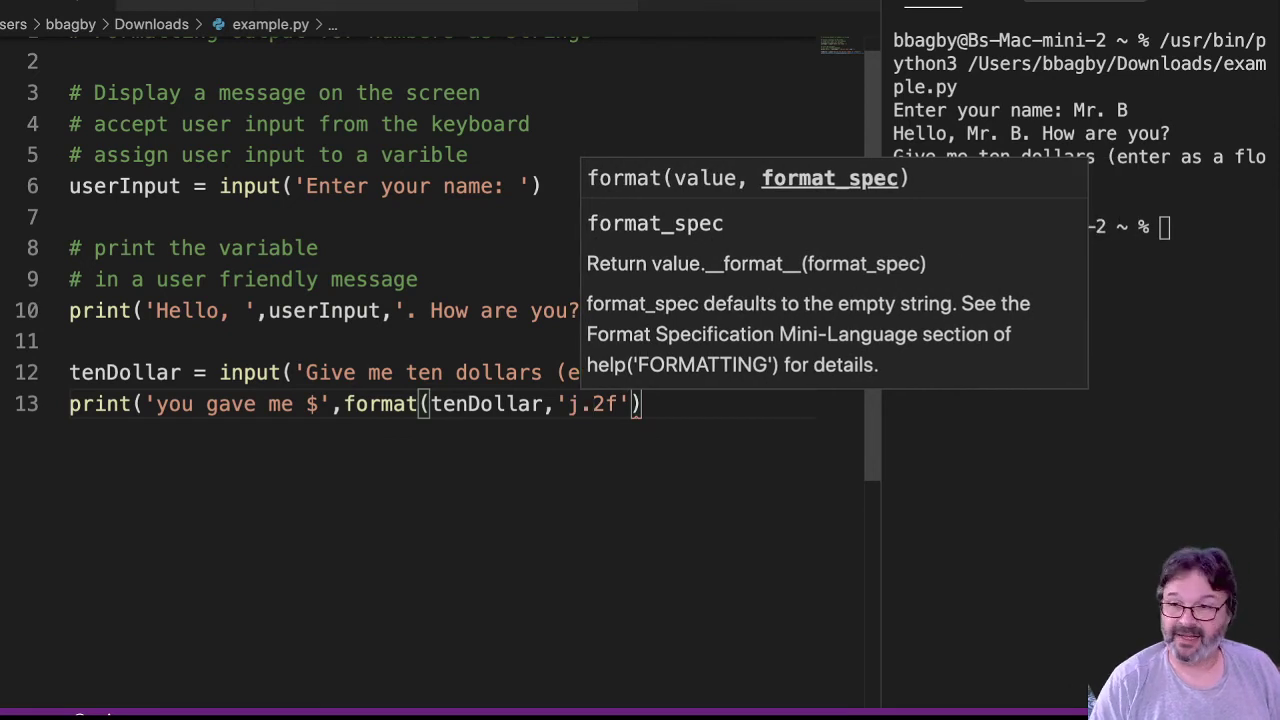
{"action": "key", "text": "Backspace"}
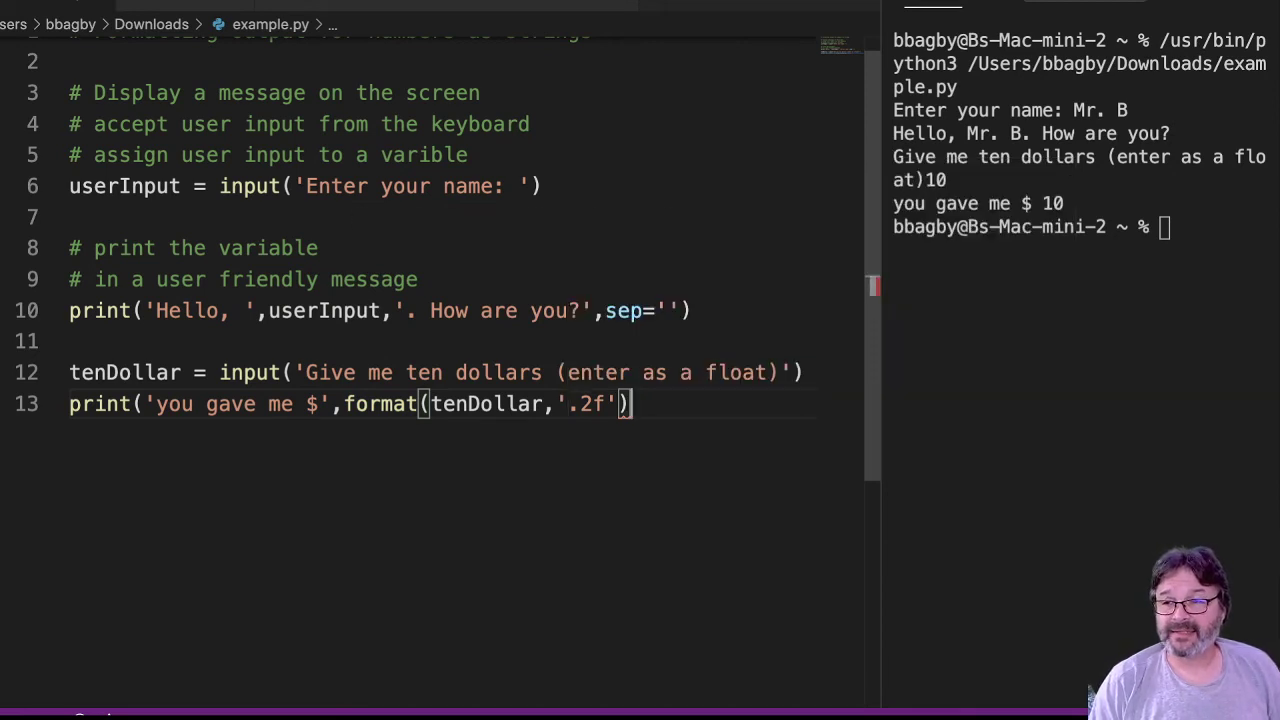
- Add sep='' to the print call and capitalise 'You gave me $'
{"action": "type", "text": ", sep="}
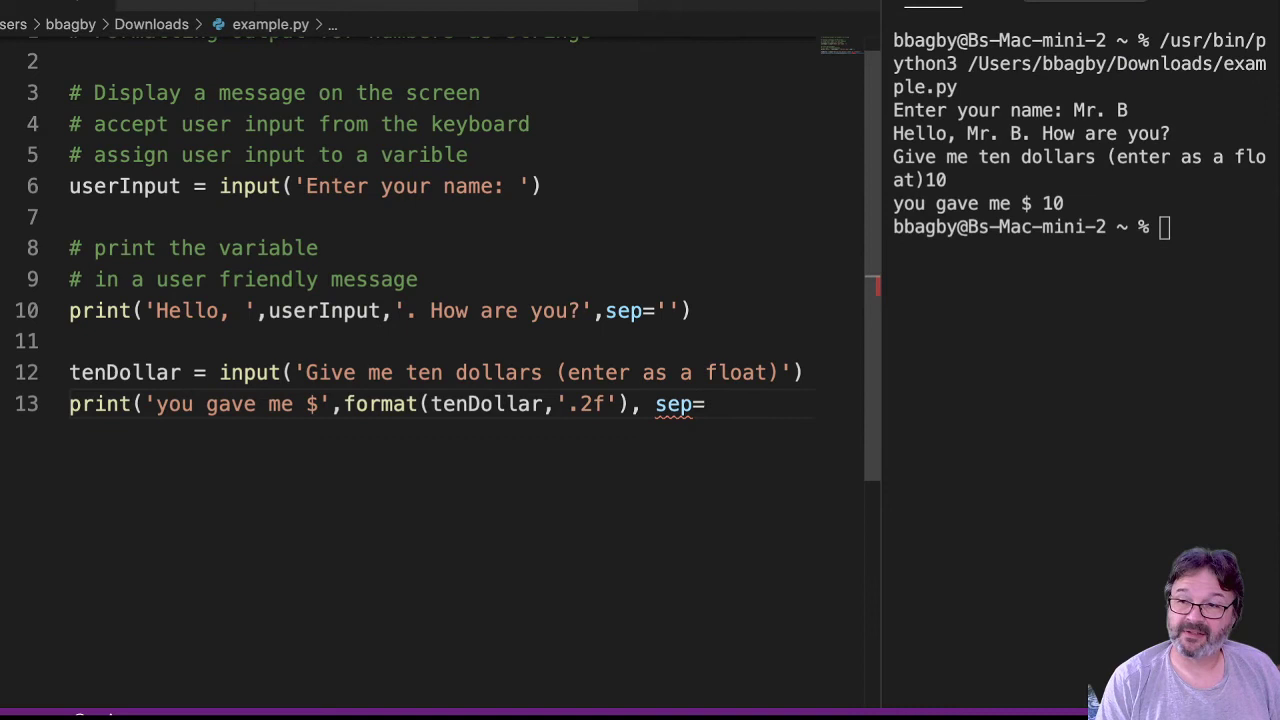
{"action": "type", "text": ")"}
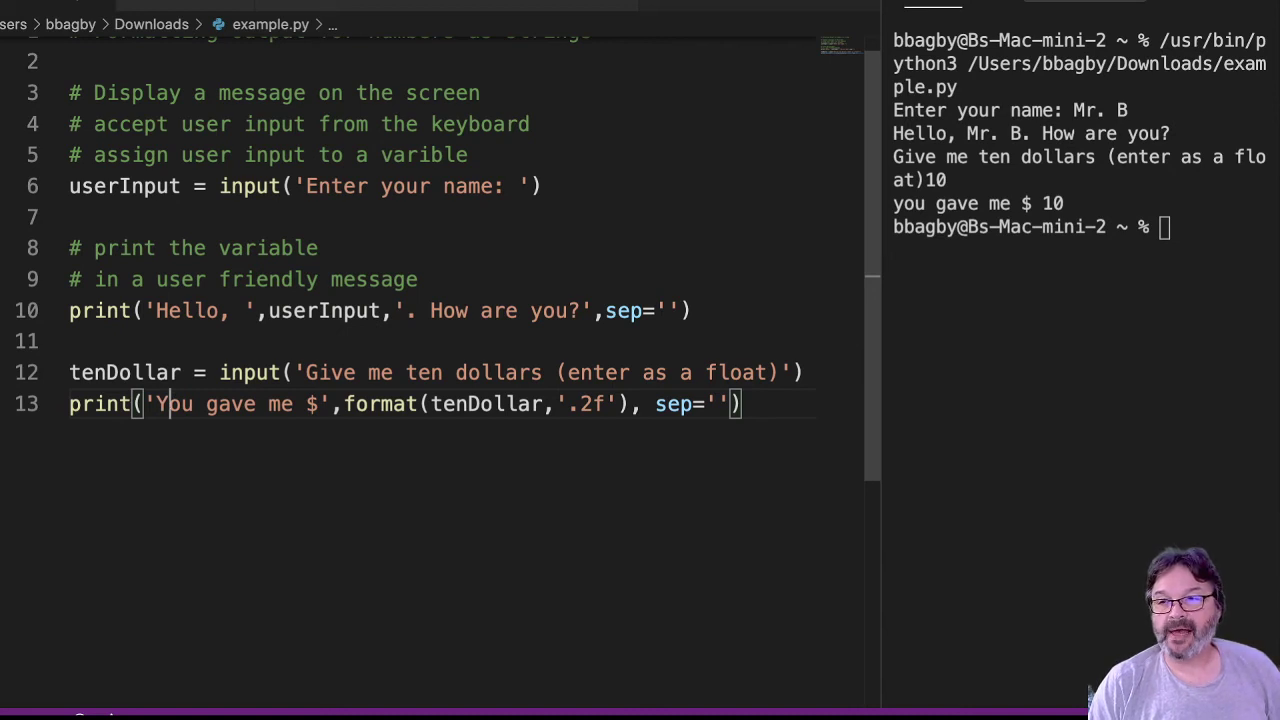
{"action": "left_click_drag", "start_coordinate": [344, 404], "coordinate": [556, 404]}
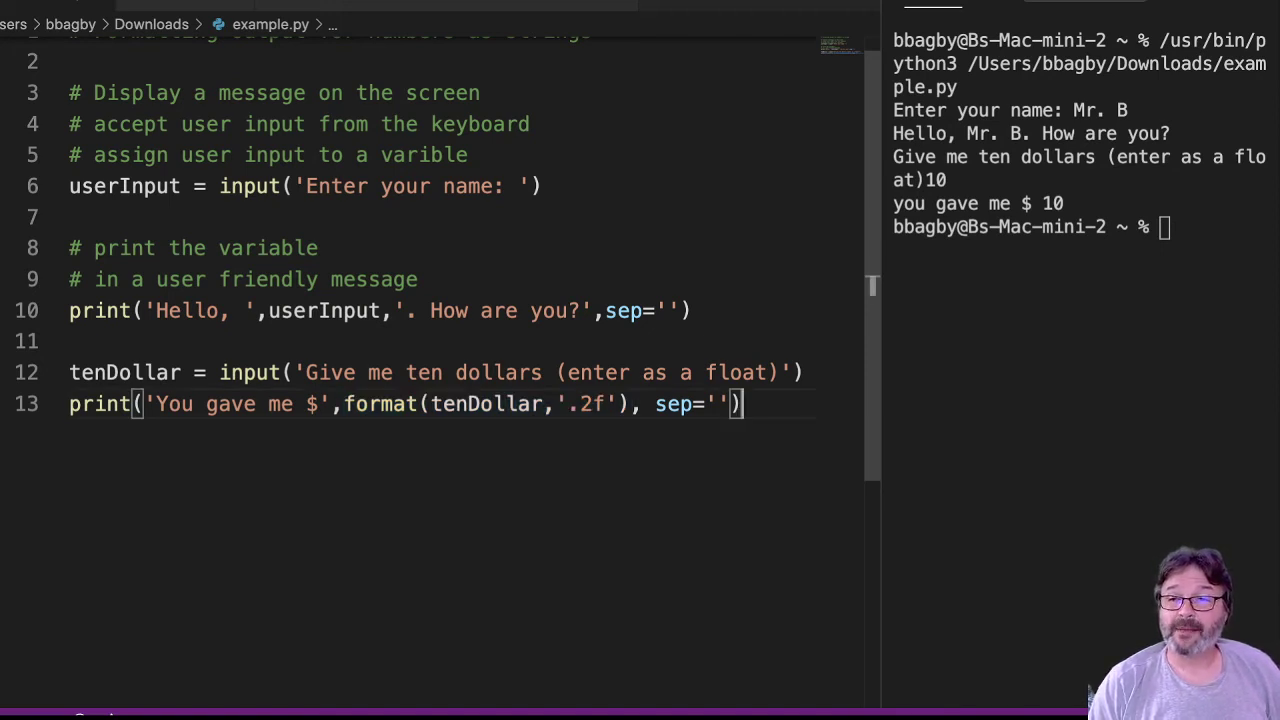
- Wrap the input() call on line 12 in float(...) so tenDollar is a number
{"action": "double_click", "coordinate": [500, 372]}
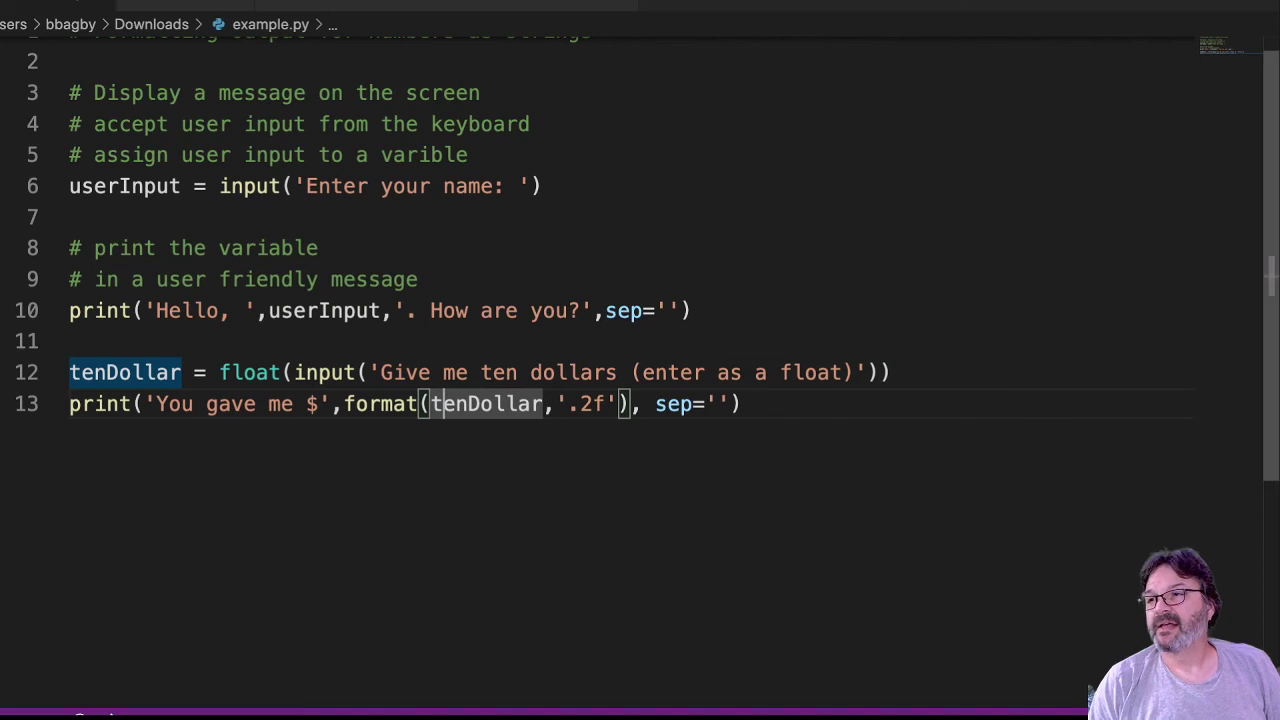
- Rerun example.py entering a name and 10.0, printing 'You gave me $10.00'
{"action": "scroll", "scroll_direction": "up", "scroll_amount": 3}
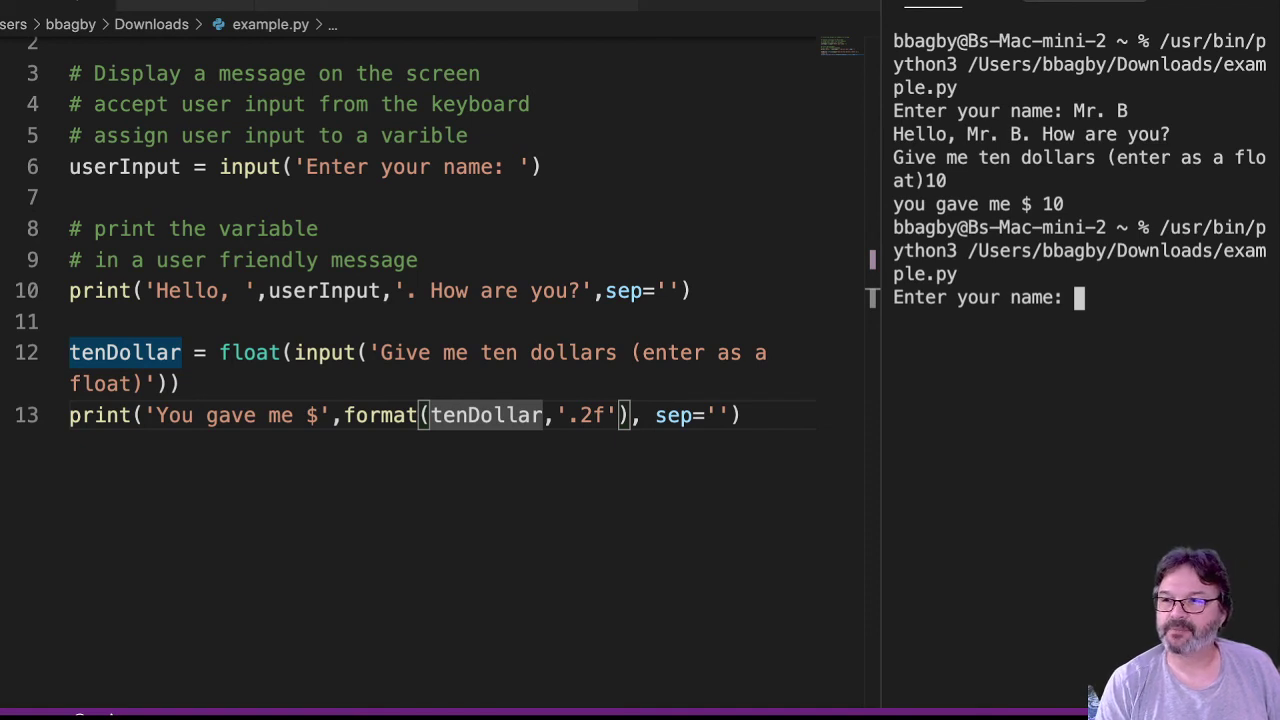
{"action": "type", "text": "Mr. B"}
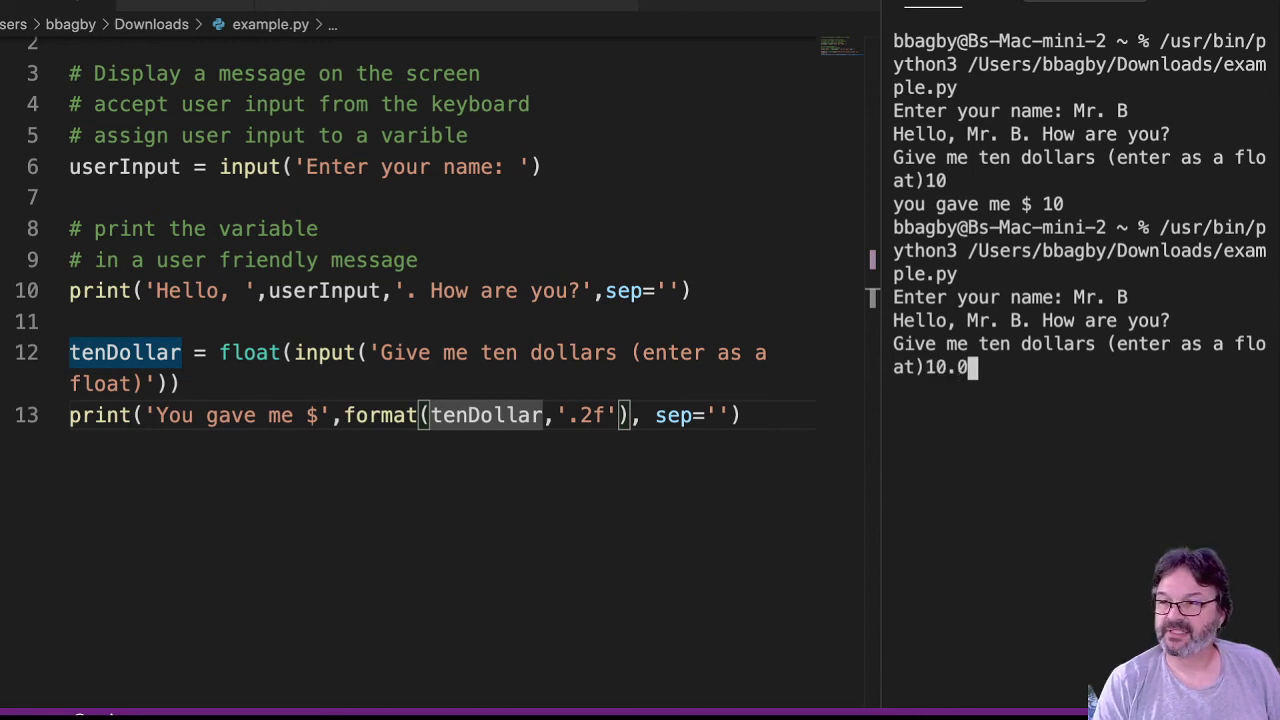
{"action": "key", "text": "enter"}
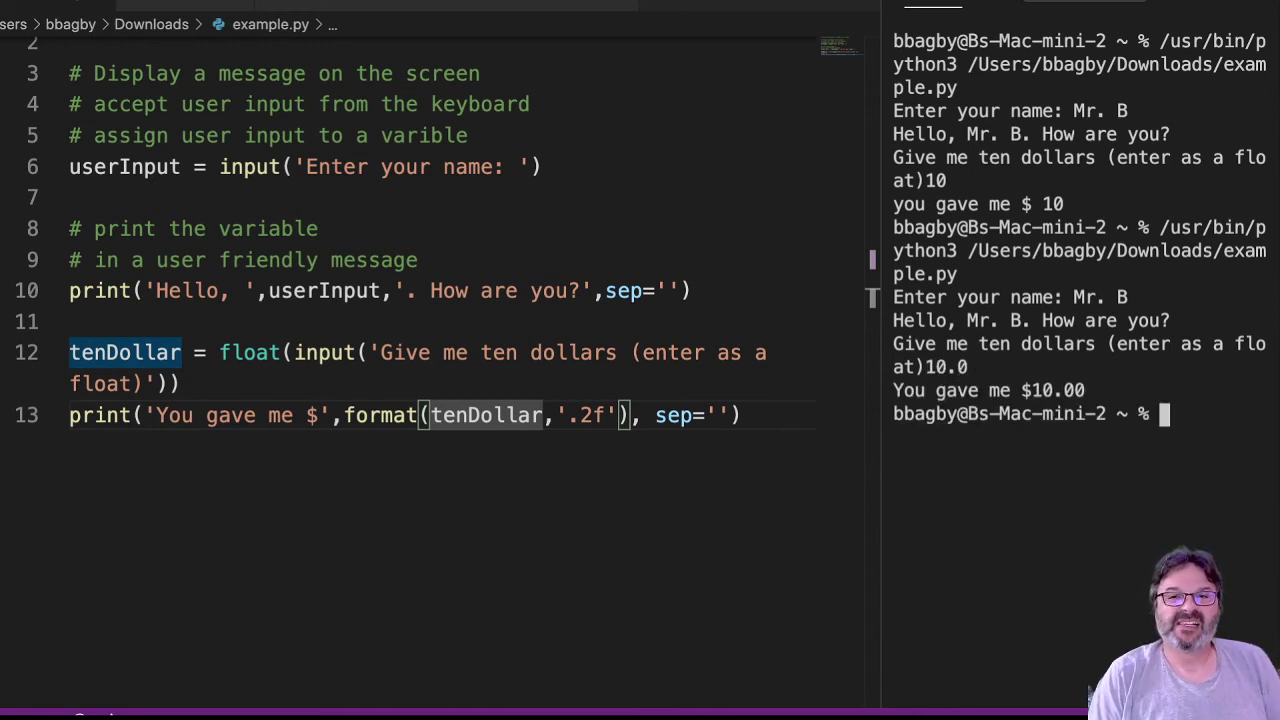